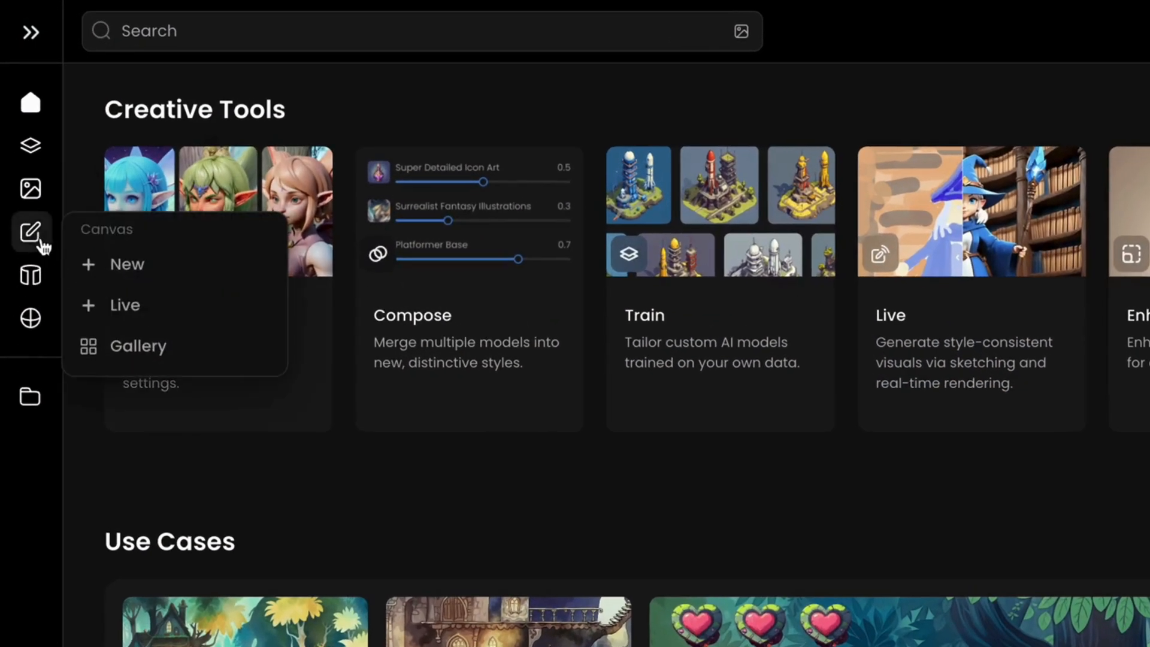
{"action": "mouse_move", "coordinate": [126, 265]}
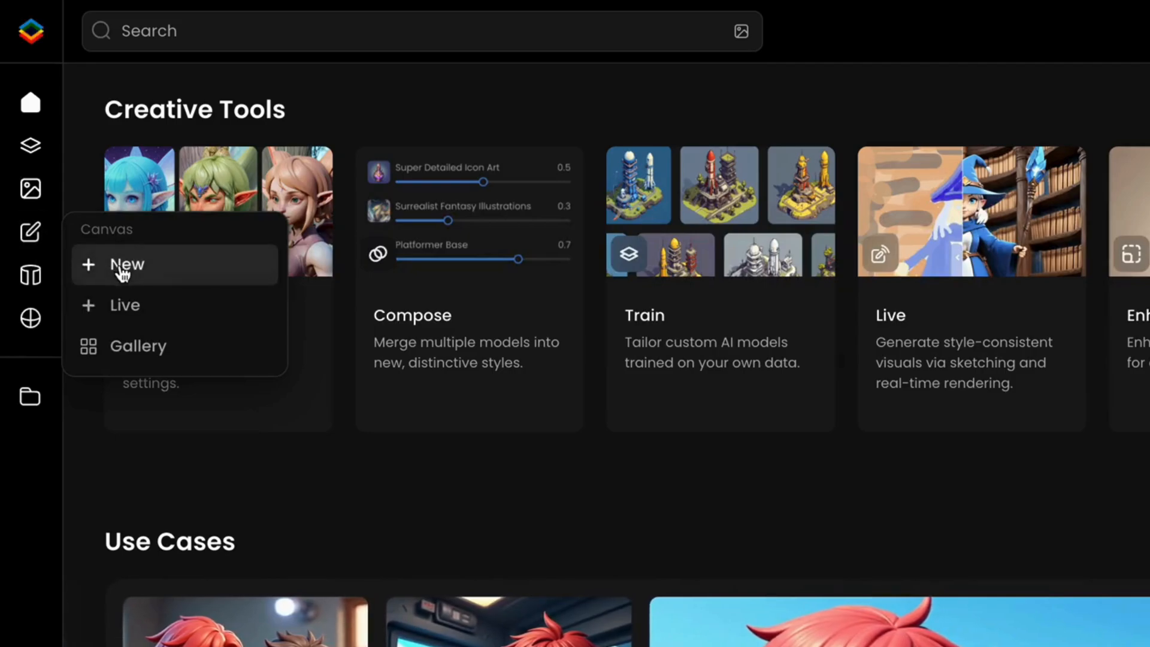
- Create a blank canvas and pick Imaginative Isometrics from platform models via an 'isometric' search
{"action": "left_click", "coordinate": [126, 265]}
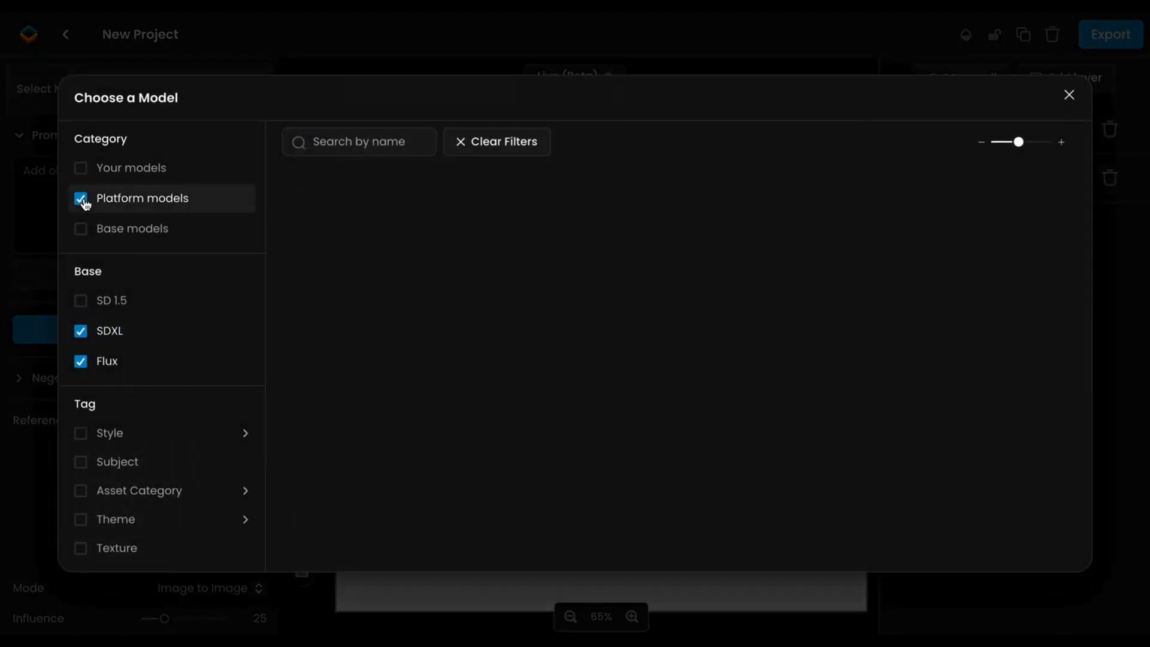
{"action": "left_click", "coordinate": [81, 198]}
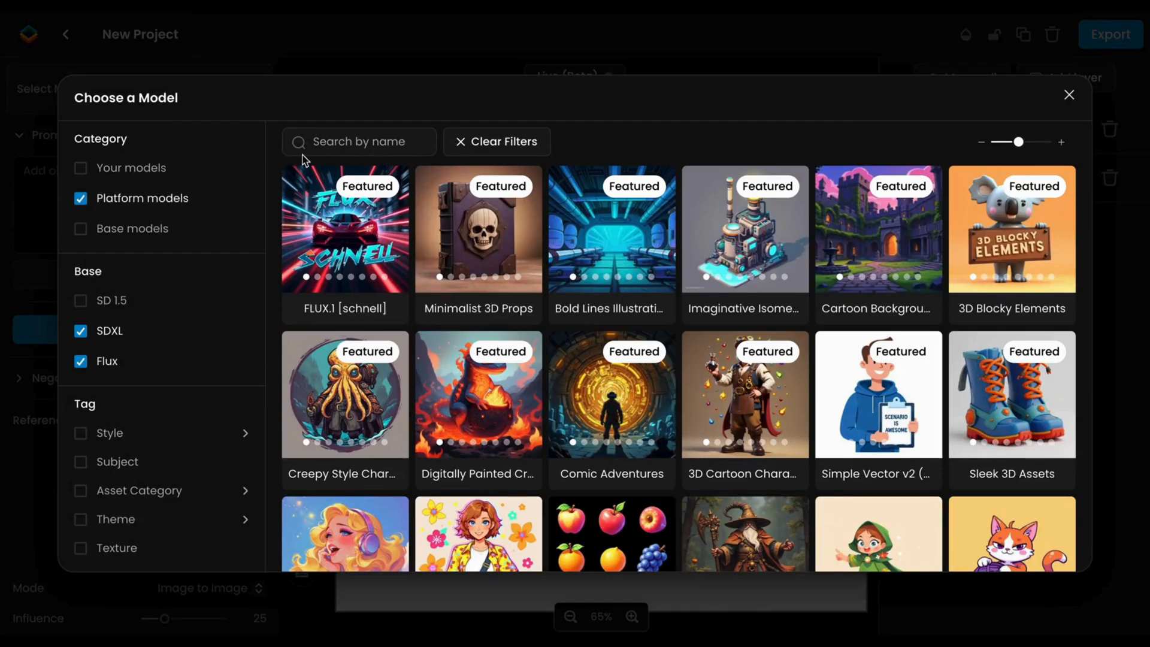
{"action": "type", "text": "isomet"}
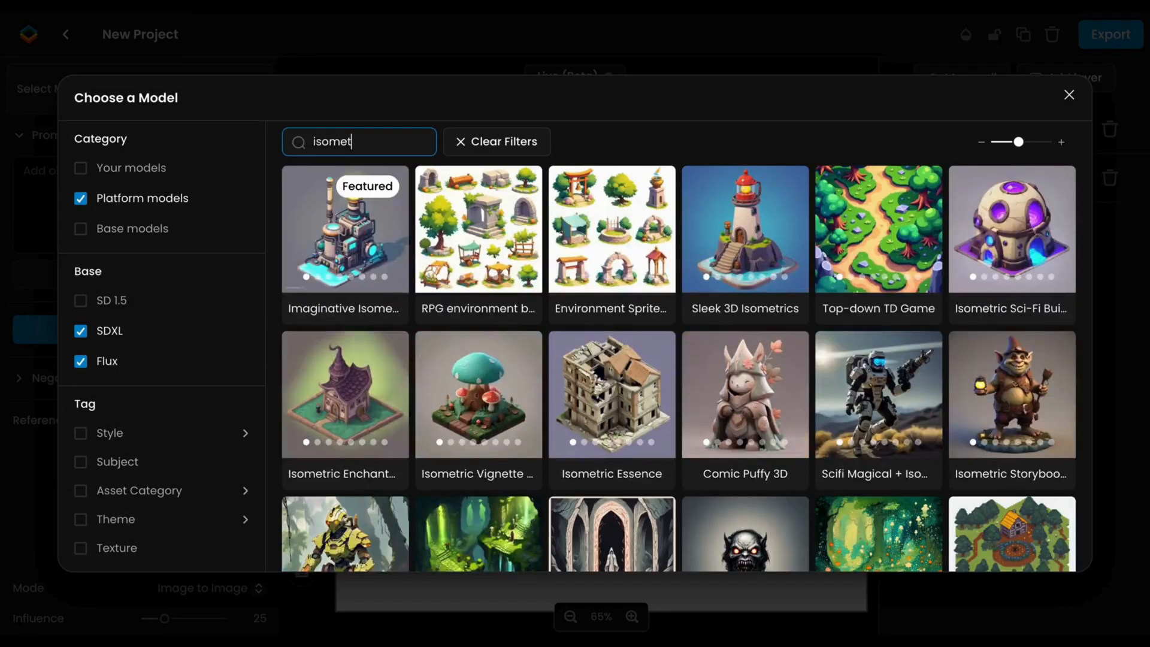
{"action": "type", "text": "ric"}
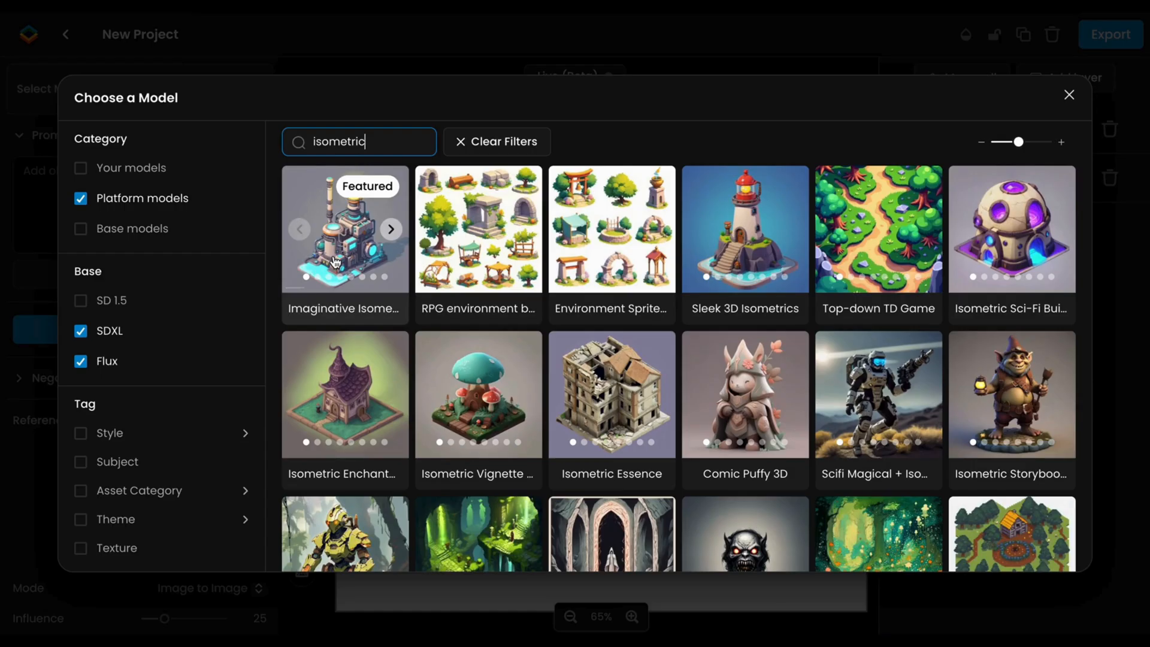
{"action": "left_click", "coordinate": [343, 229]}
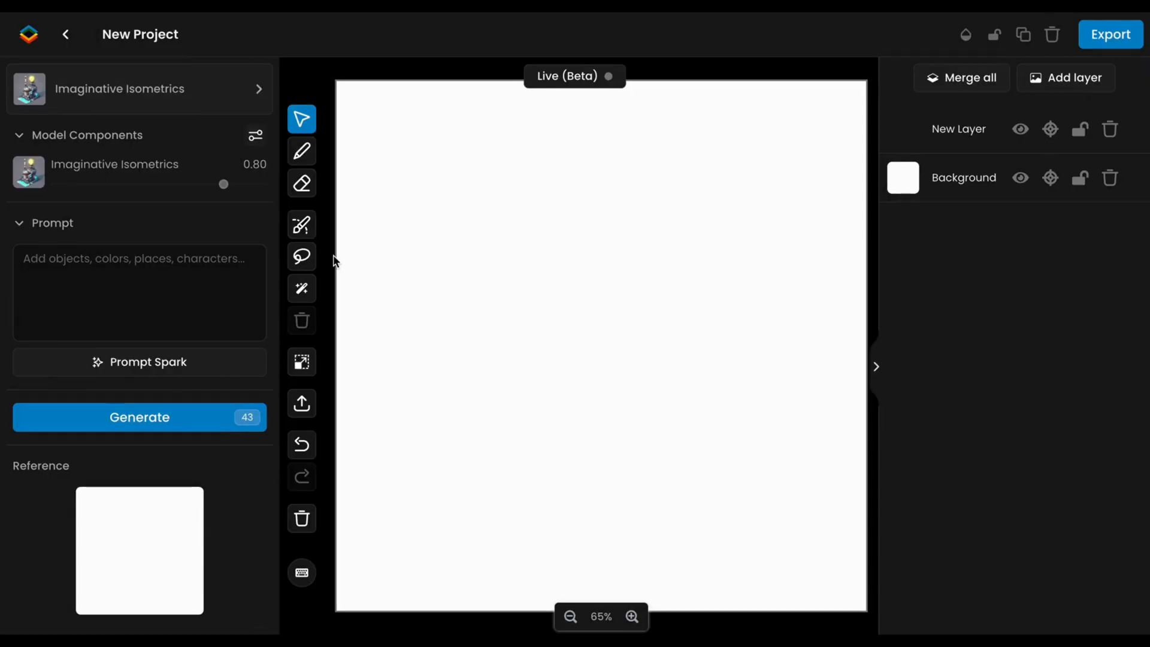
{"action": "mouse_move", "coordinate": [312, 398]}
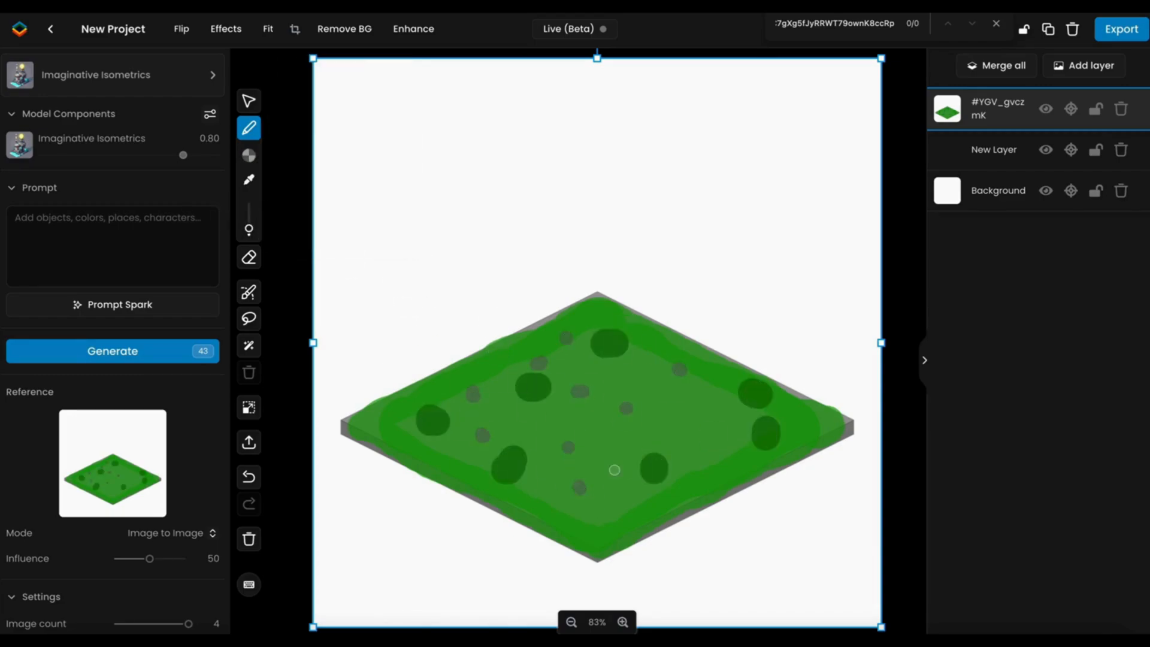
- Draw a green isometric diamond tile with darker spots using the pencil tool
{"action": "left_click", "coordinate": [249, 156]}
{"action": "type", "text": "flat terrain, patch of grass, sparse rocks, dirt patch, tree stumps"}
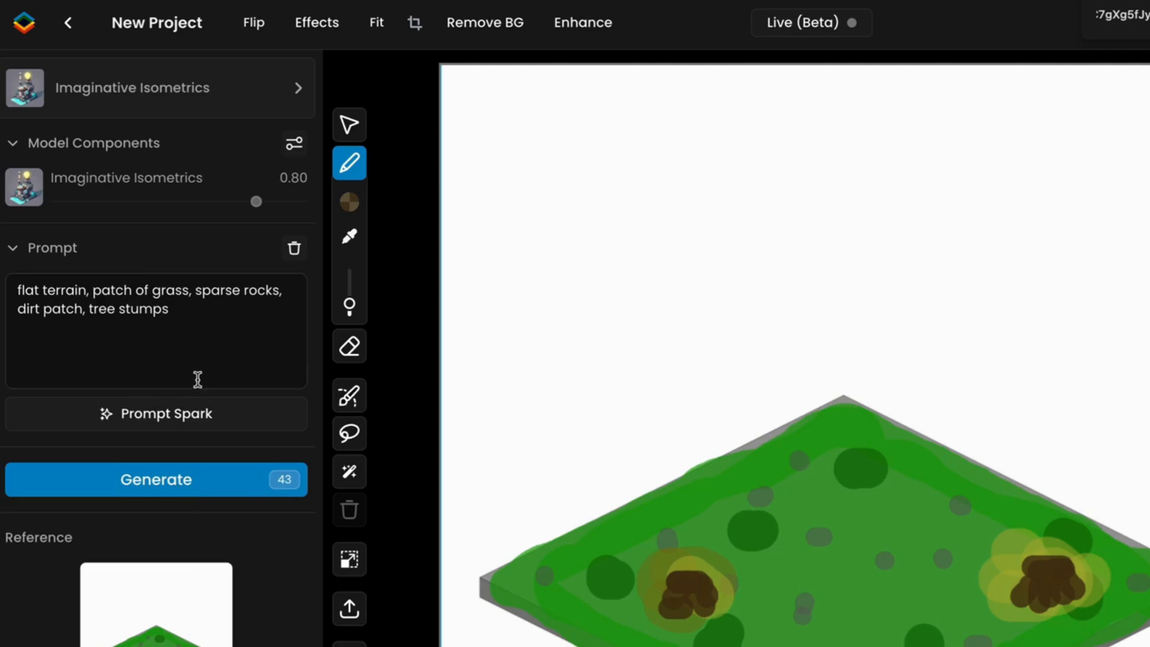
- Refine the prompt to flat grassy terrain with sparse grey rocks, dirt patches and two small tree stumps
{"action": "type", "text": "two small t"}
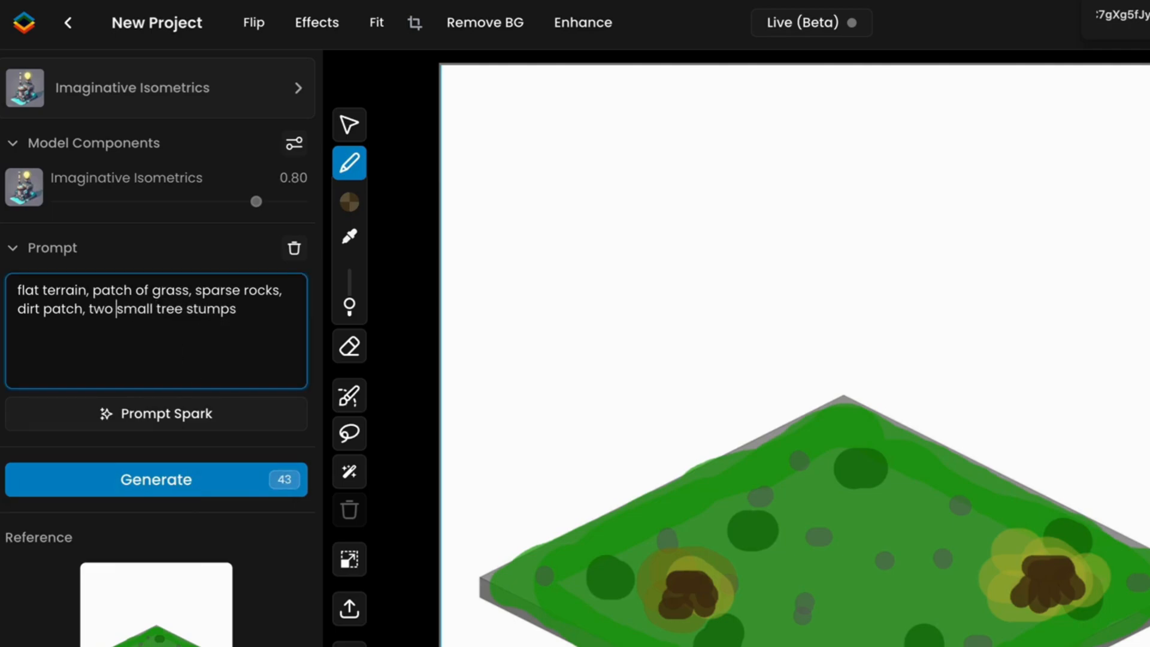
{"action": "double_click", "coordinate": [261, 290]}
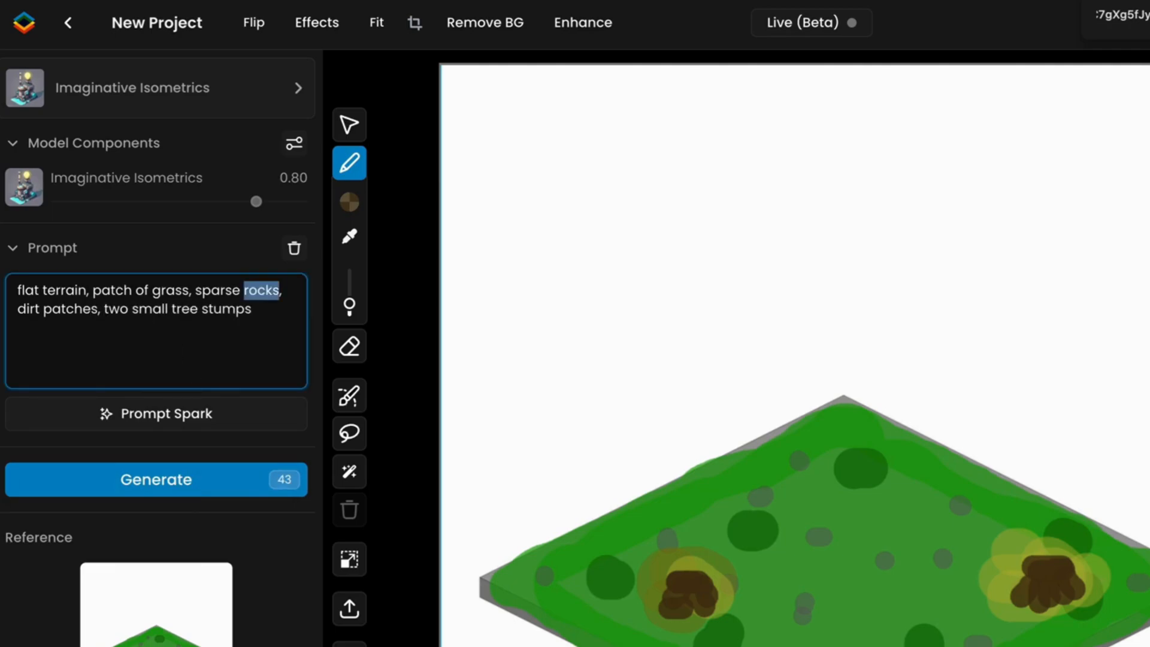
{"action": "type", "text": "grey"}
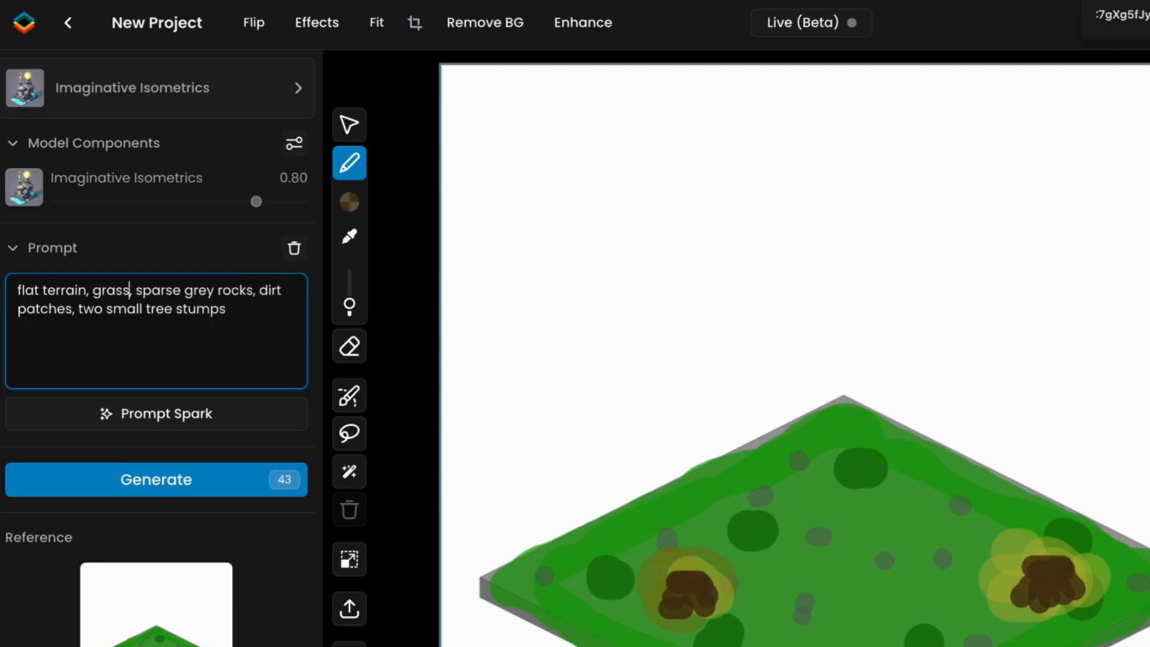
- Generate the tile variations and keep the one with two tree stumps and grey rocks
{"action": "left_click", "coordinate": [155, 479]}
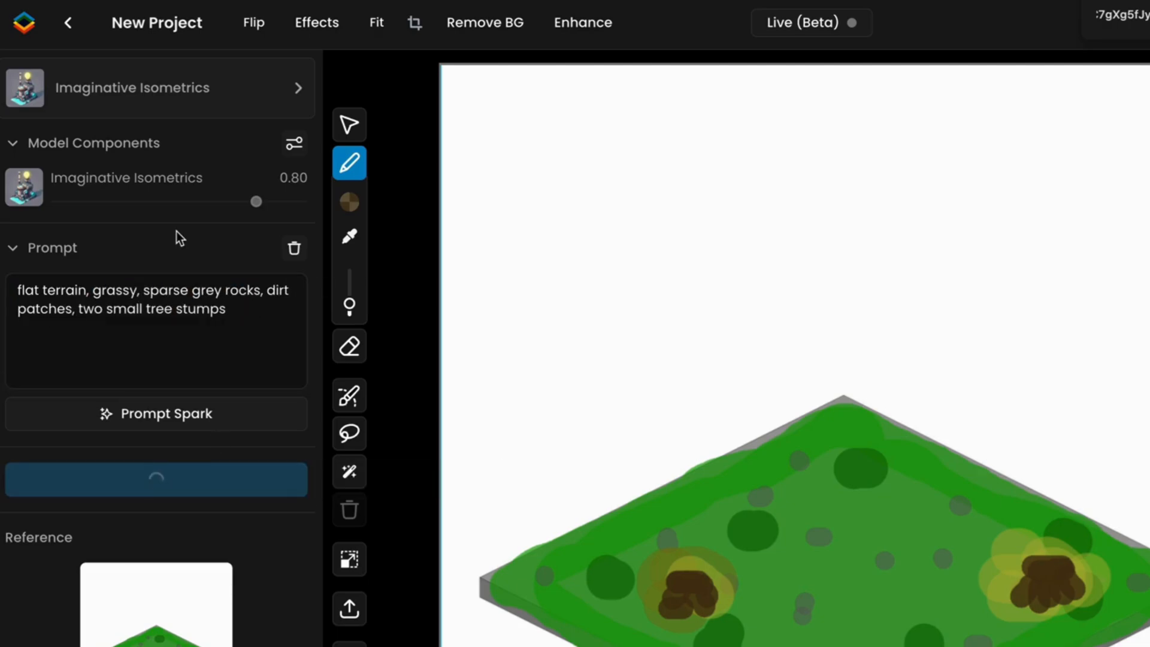
{"action": "left_click", "coordinate": [156, 479]}
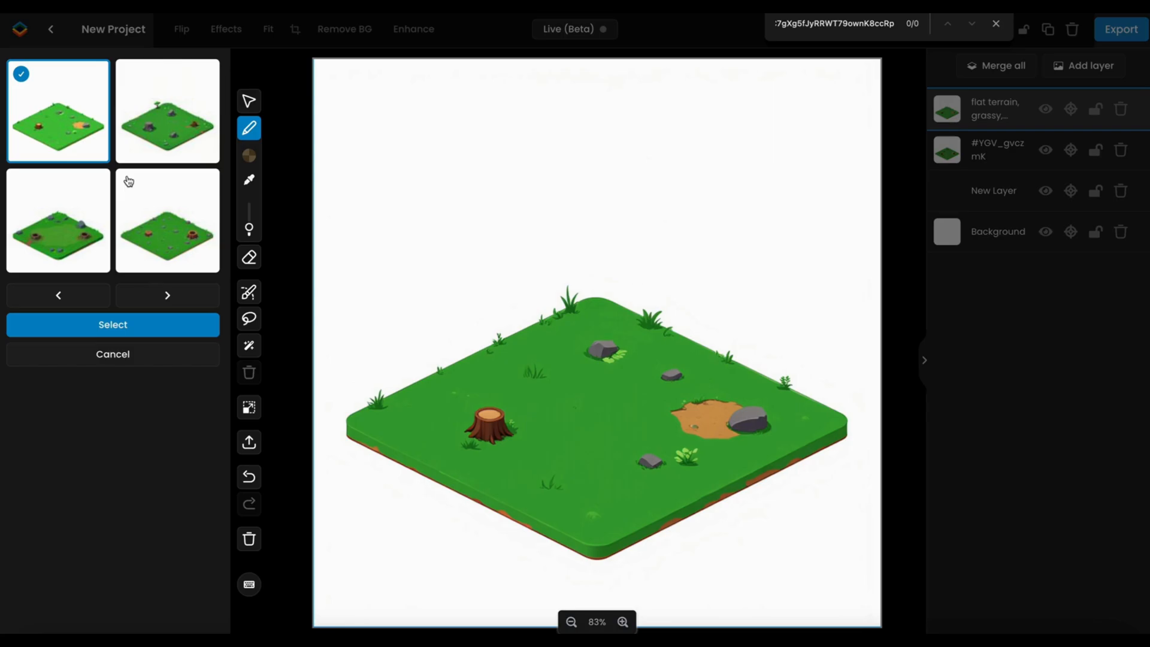
{"action": "left_click", "coordinate": [166, 221]}
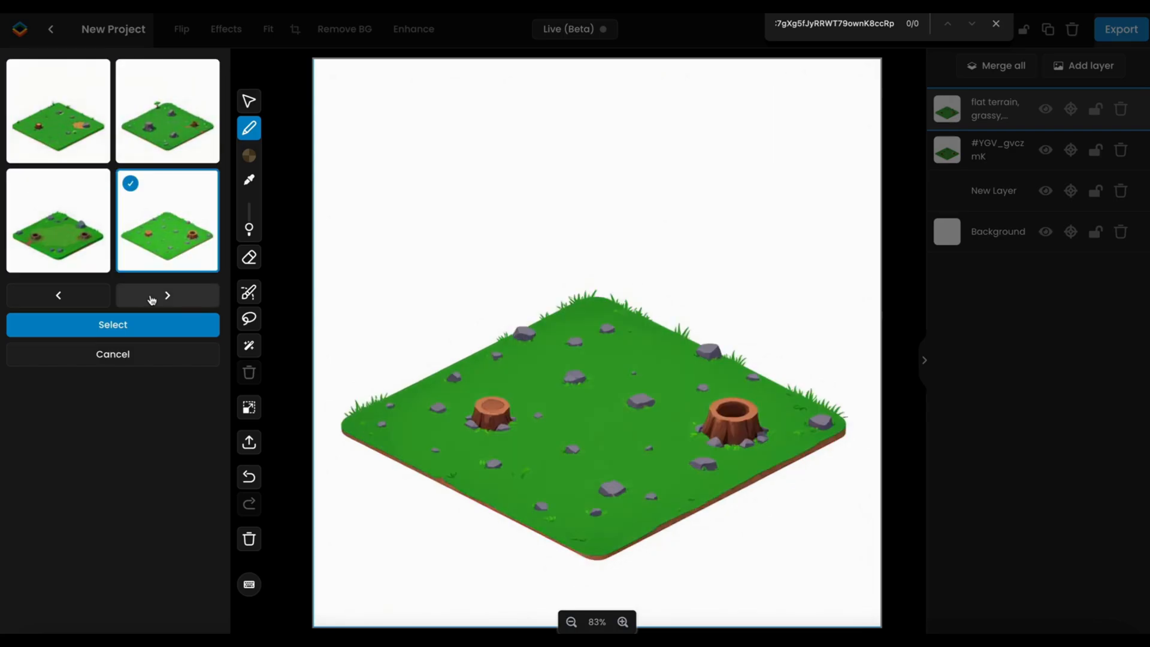
{"action": "left_click", "coordinate": [112, 325]}
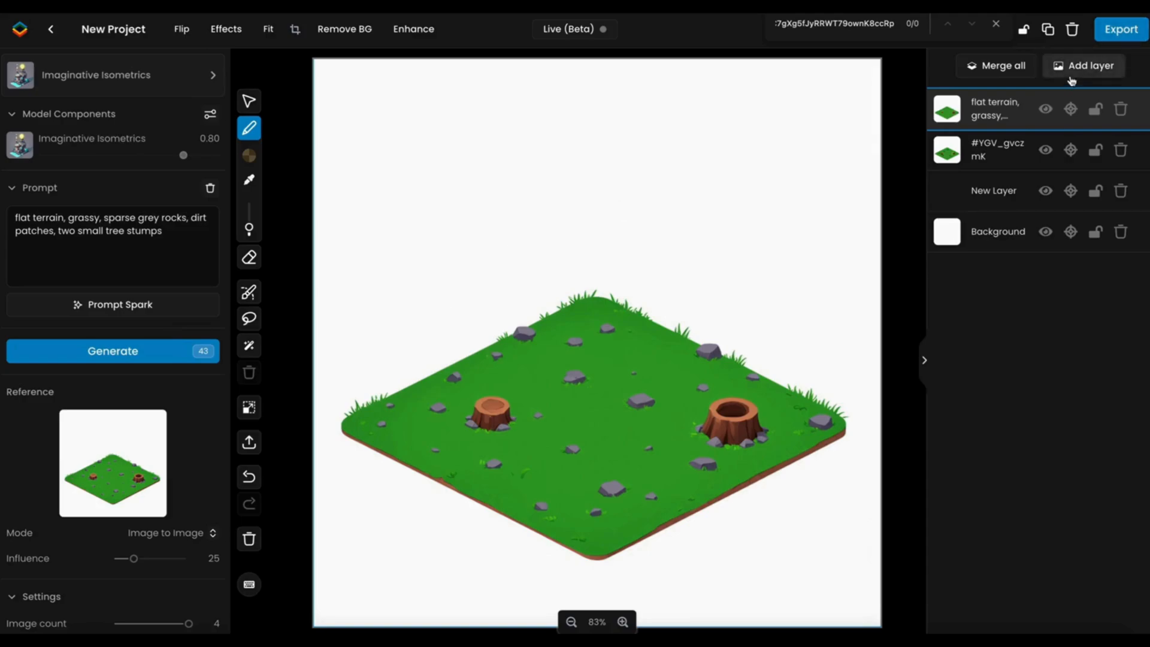
- Paint a wizard tower on a new layer and generate purple-roofed tower variations at lower Influence
{"action": "left_click", "coordinate": [1083, 65]}
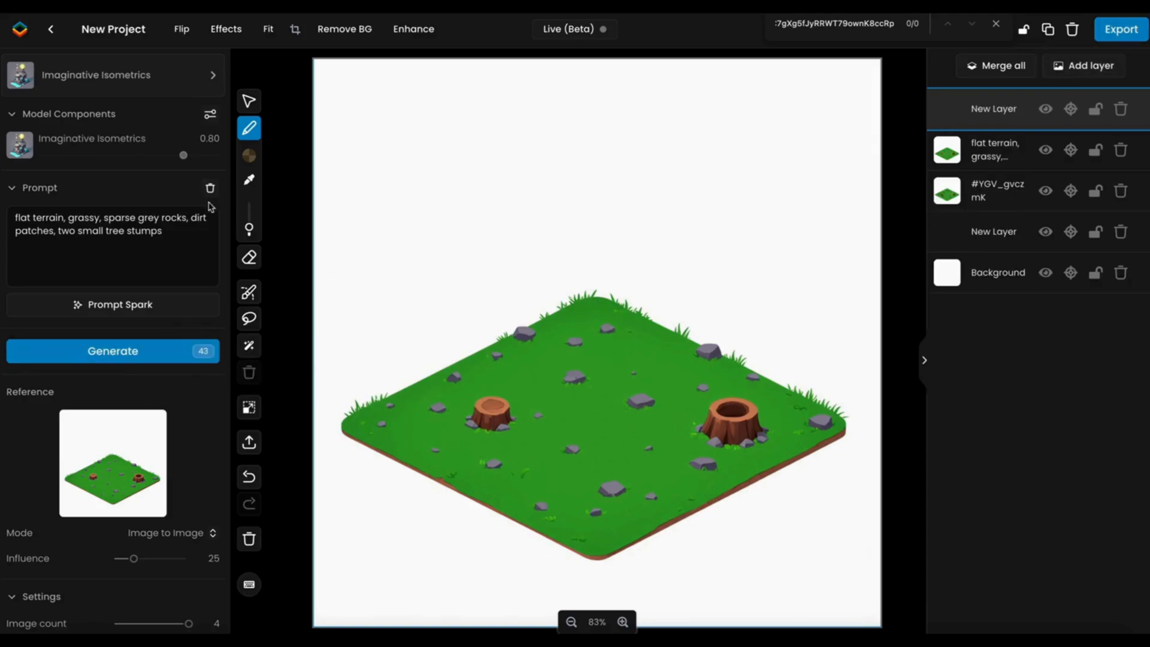
{"action": "left_click", "coordinate": [249, 156]}
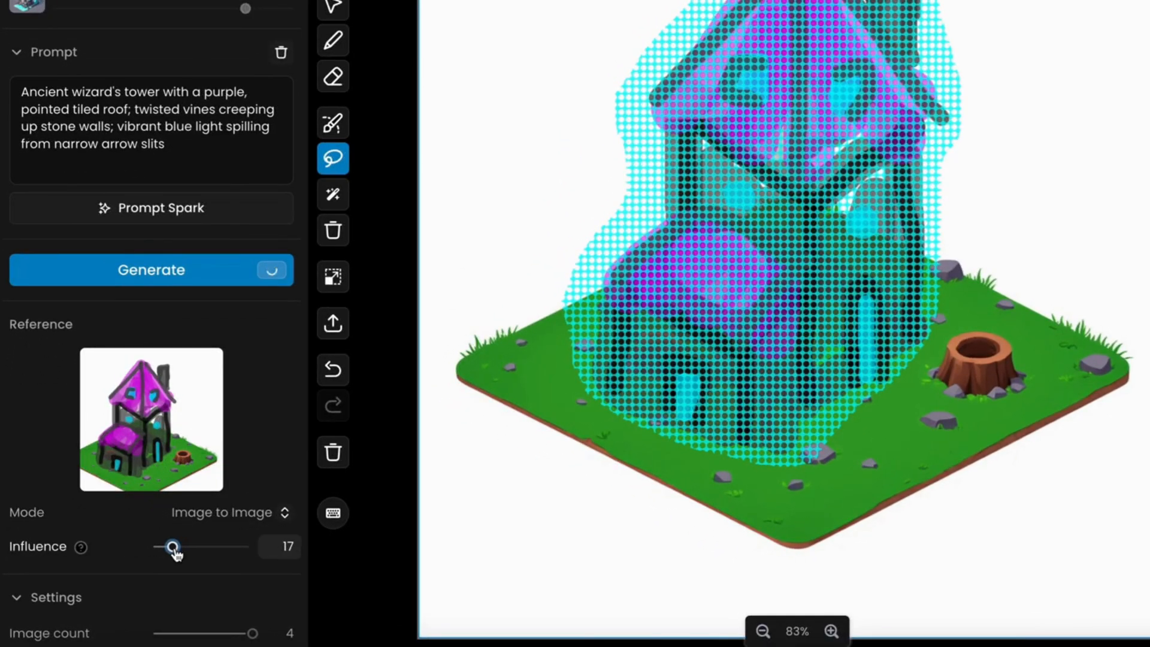
{"action": "left_click", "coordinate": [151, 269]}
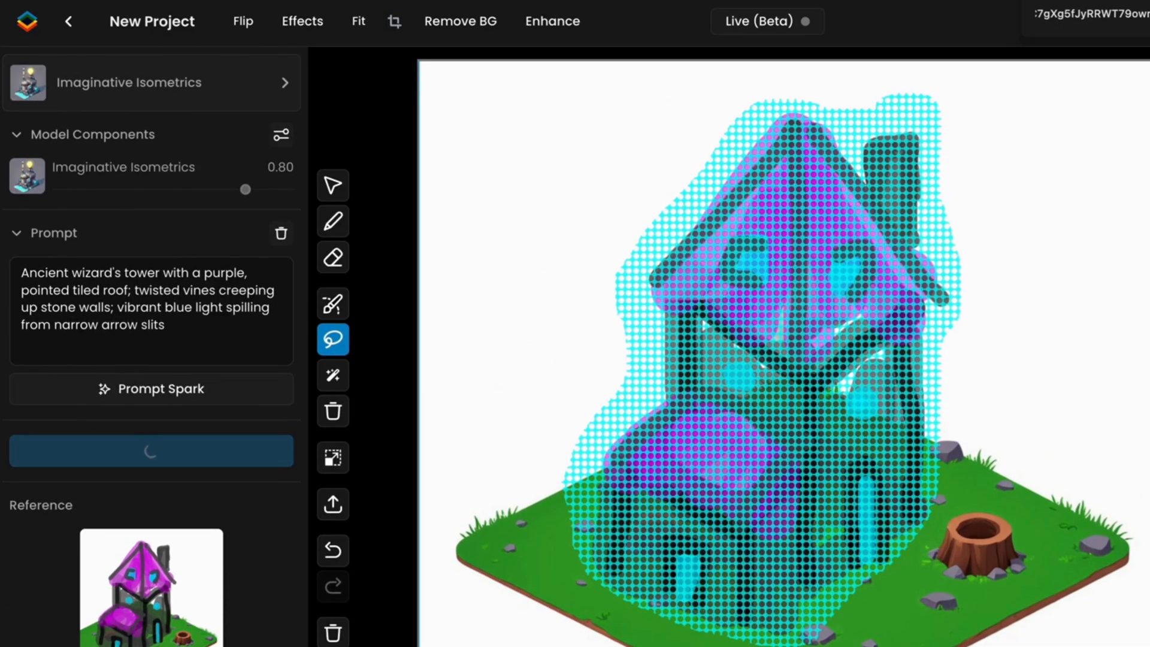
{"action": "left_click", "coordinate": [151, 450]}
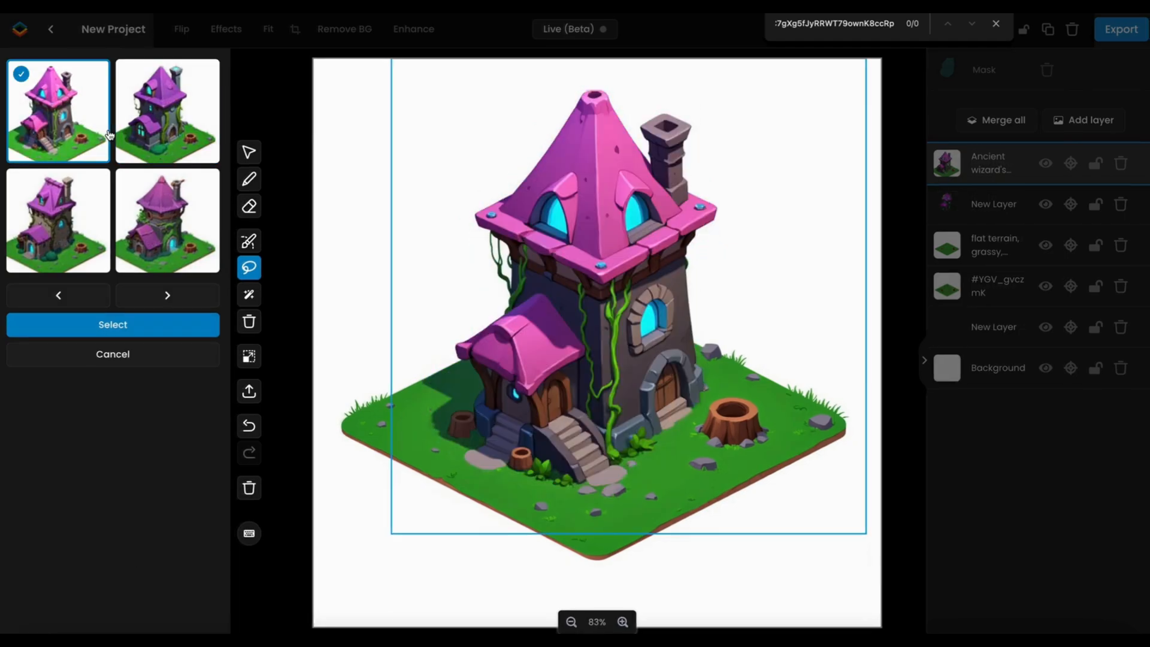
- Keep the first tower, sketch a brown fence along the tile edges and generate 'wooden fence, poles'
{"action": "left_click", "coordinate": [112, 324]}
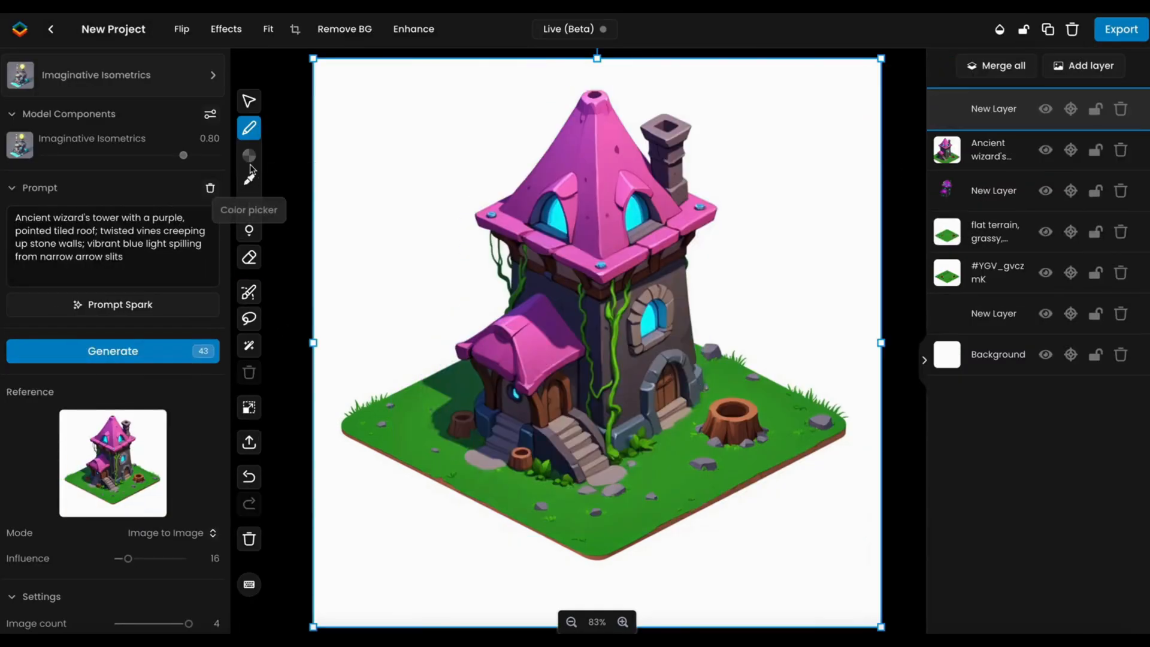
{"action": "left_click", "coordinate": [249, 157]}
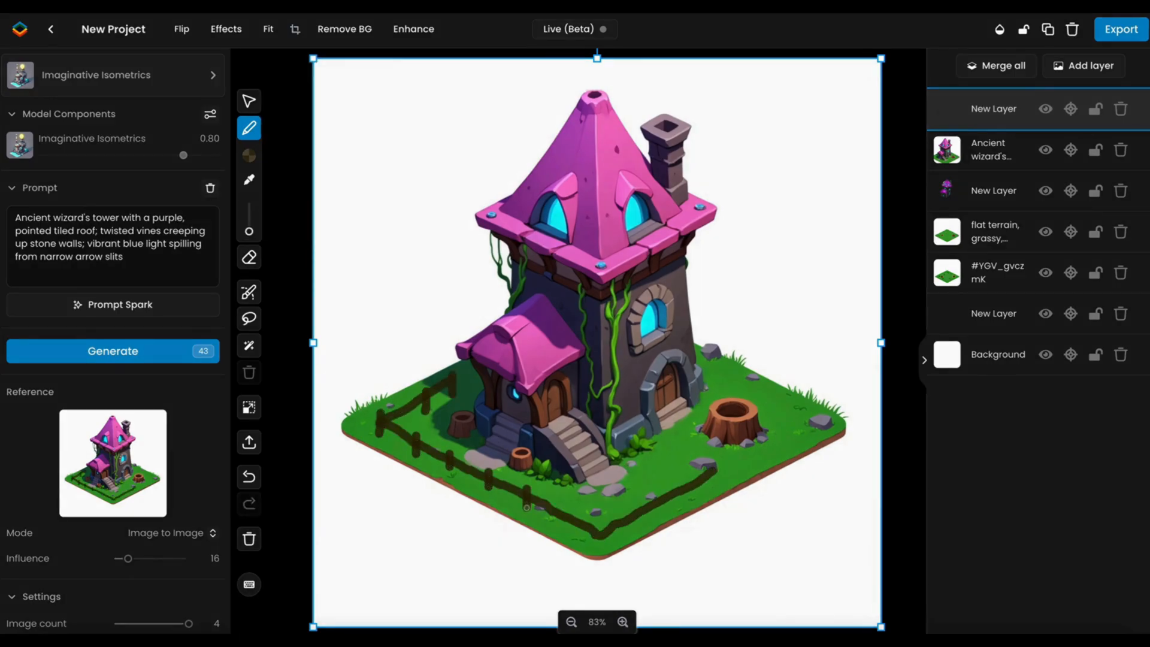
{"action": "left_click", "coordinate": [249, 216]}
{"action": "type", "text": "wooden fence, pol"}
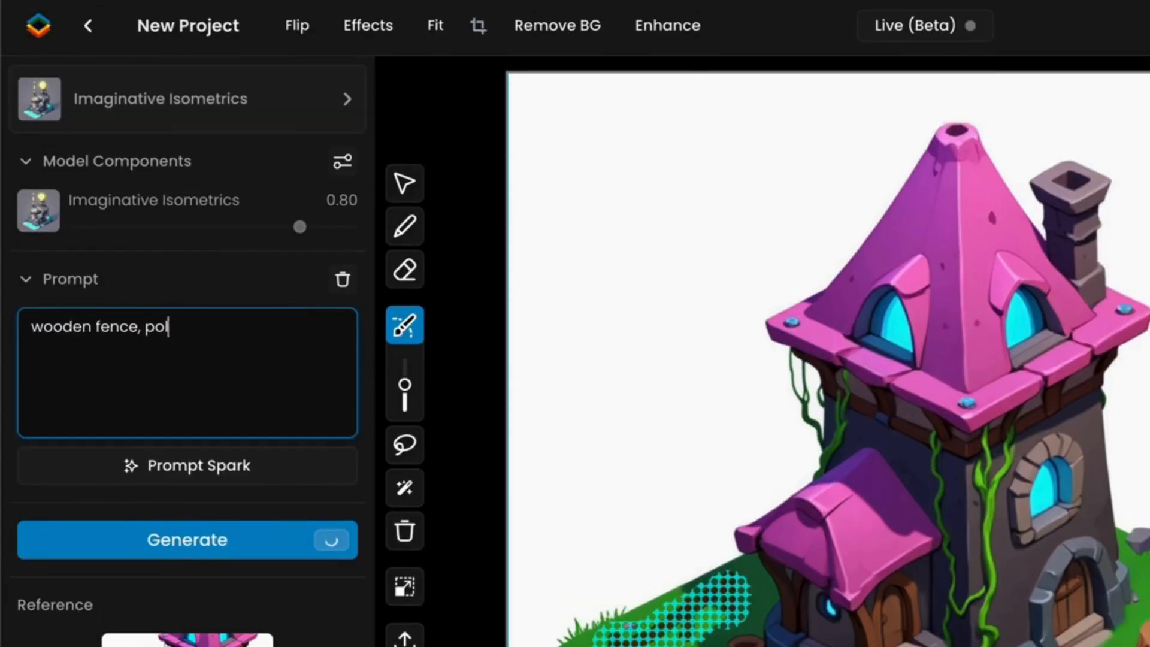
{"action": "left_click", "coordinate": [187, 539]}
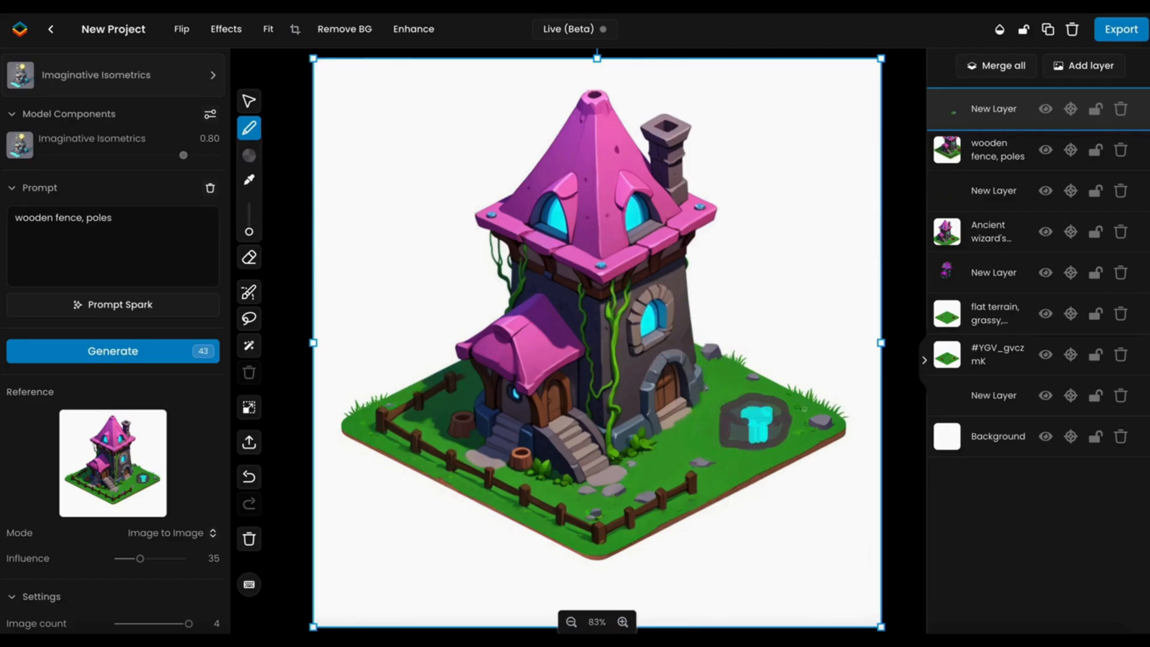
- Mask a spot for a glowing water well and browse its generated variations
{"action": "left_click", "coordinate": [112, 350]}
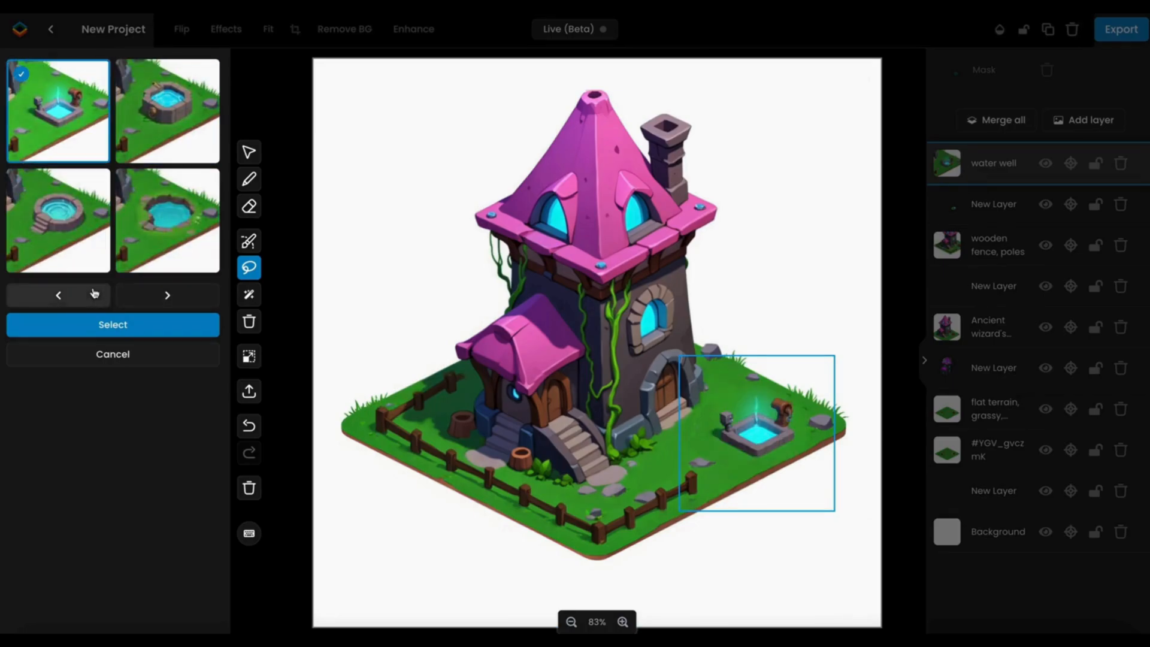
{"action": "left_click", "coordinate": [112, 324]}
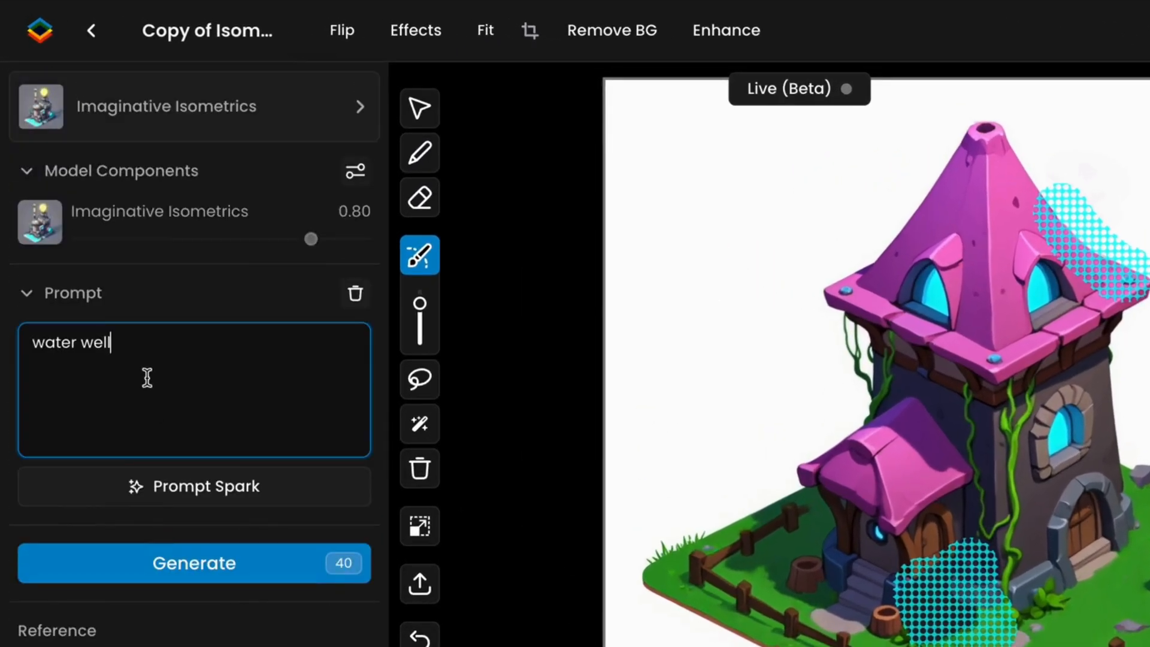
- Regenerate the masked problem areas and keep the second refined scene as the new top layer
{"action": "left_click", "coordinate": [193, 563]}
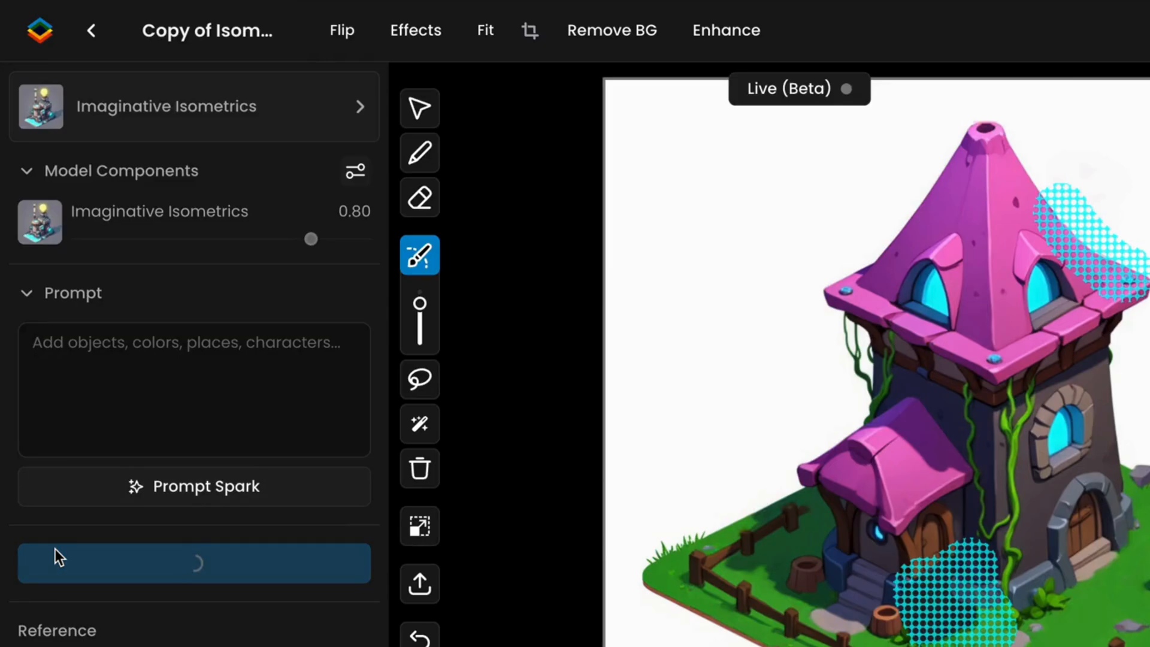
{"action": "left_click", "coordinate": [194, 562]}
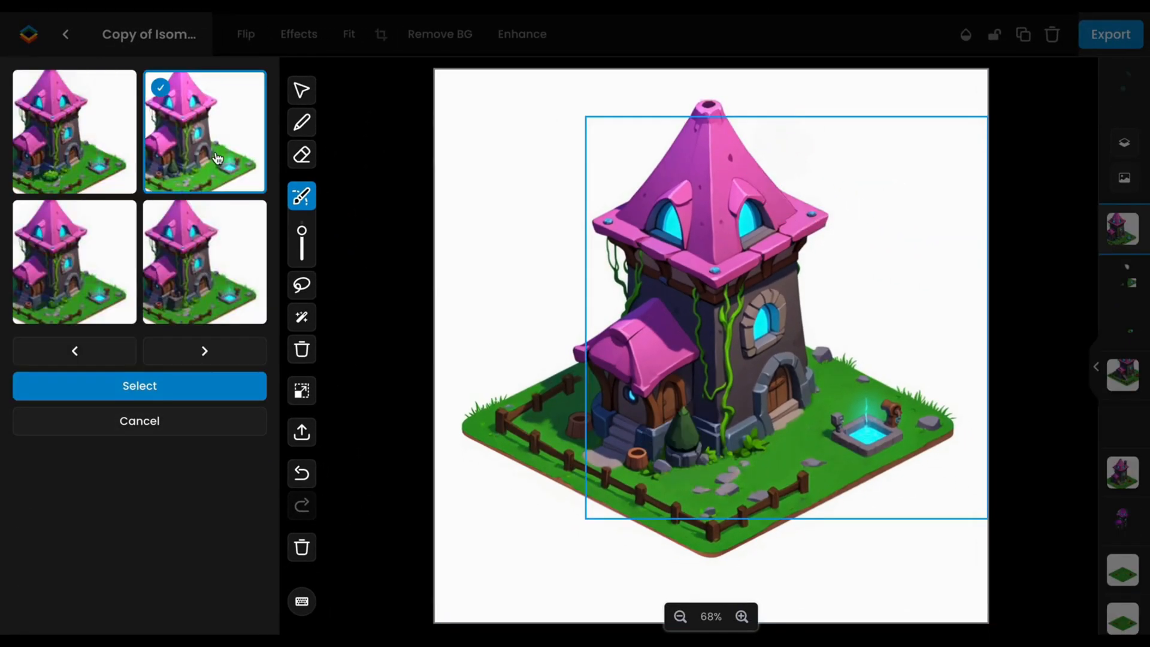
{"action": "left_click", "coordinate": [139, 385]}
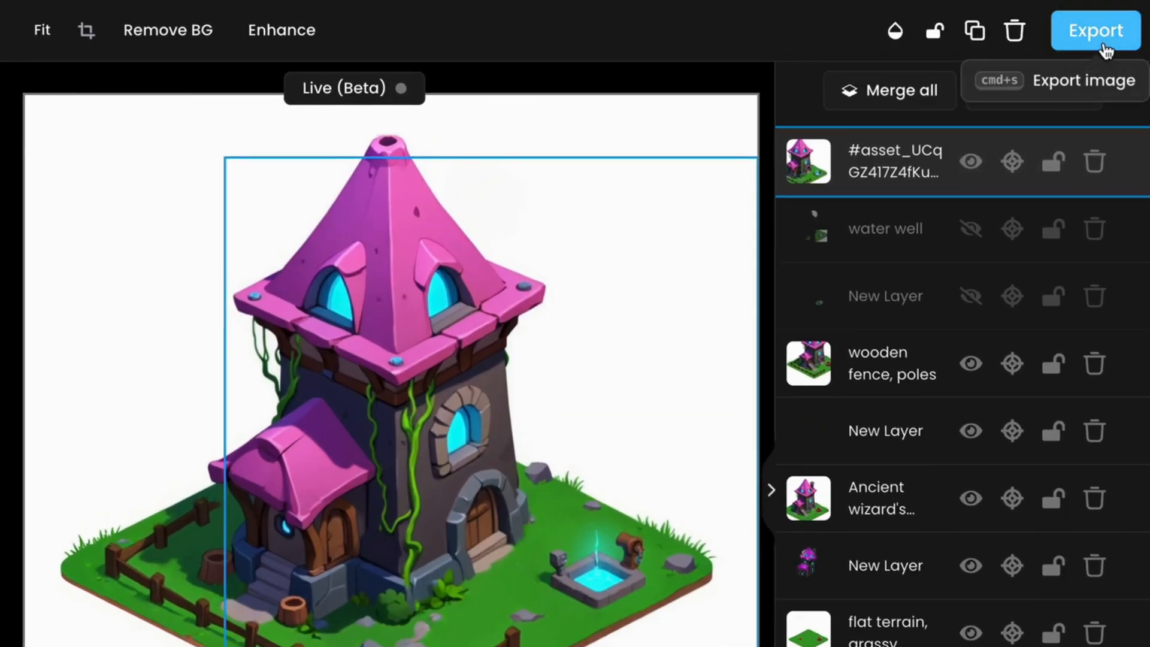
- Export the current view, settling on Download as PNG after trying Save to gallery
{"action": "left_click", "coordinate": [1096, 30]}
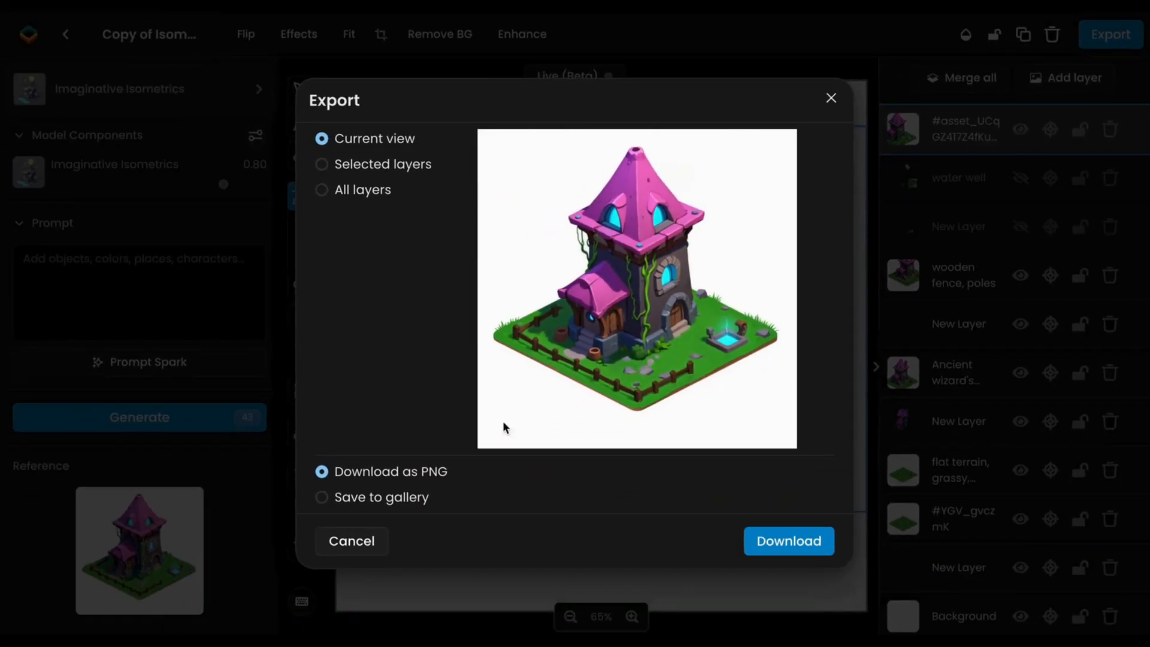
{"action": "left_click", "coordinate": [322, 497]}
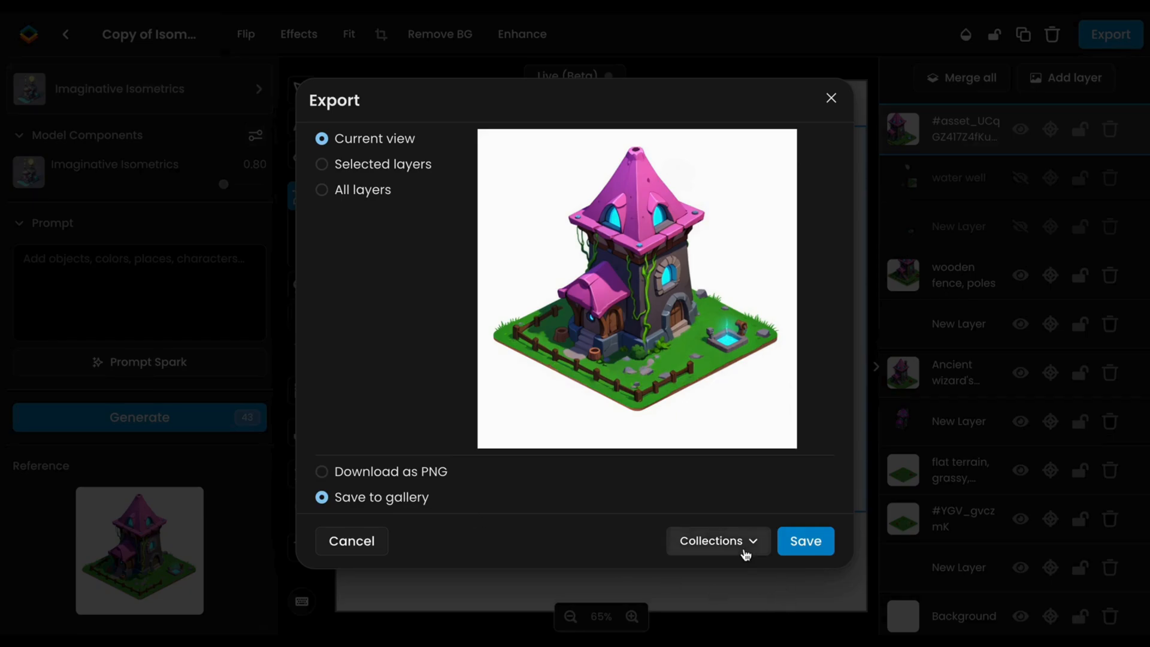
{"action": "left_click", "coordinate": [321, 472]}
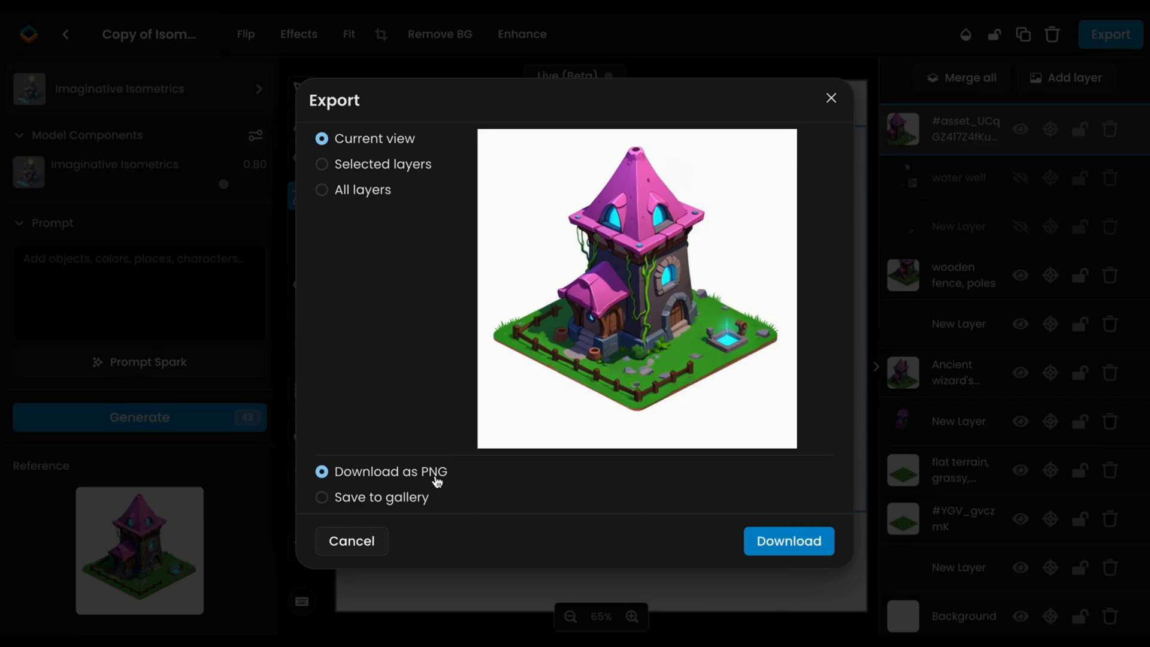